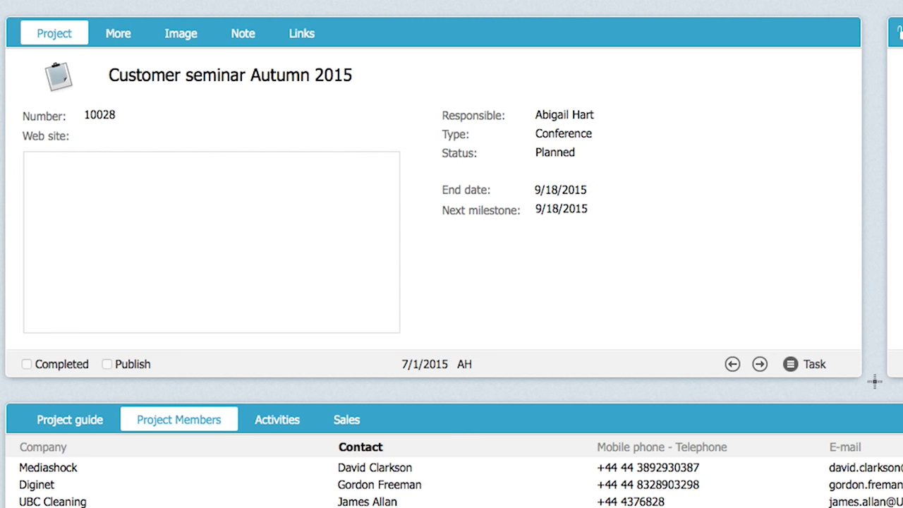
- Scroll down through the project members list
scroll("down", 3)
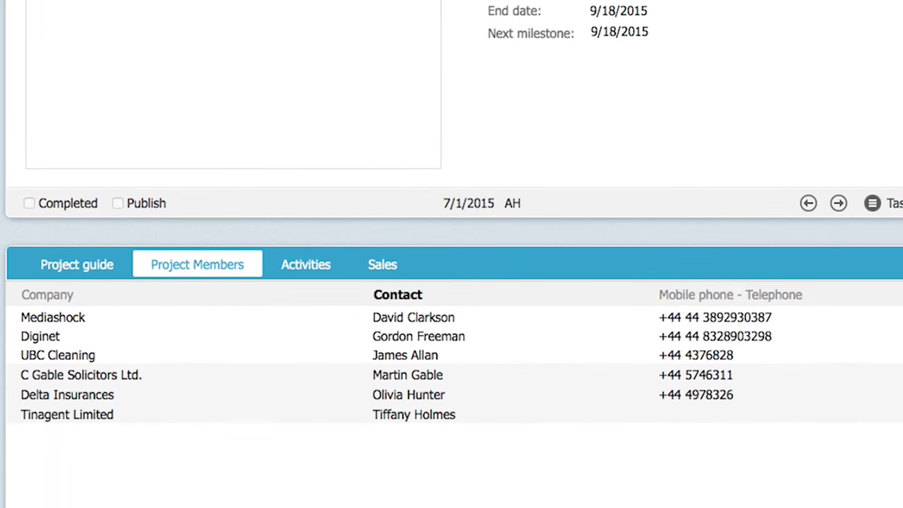
scroll("down", 3)
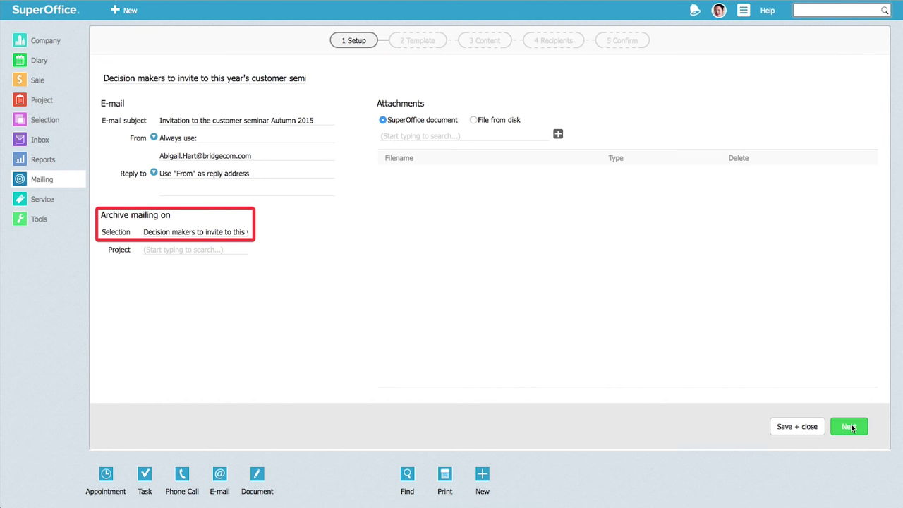
- Choose the 'one column - colorful' email template for the invitation and continue
left_click(848, 426)
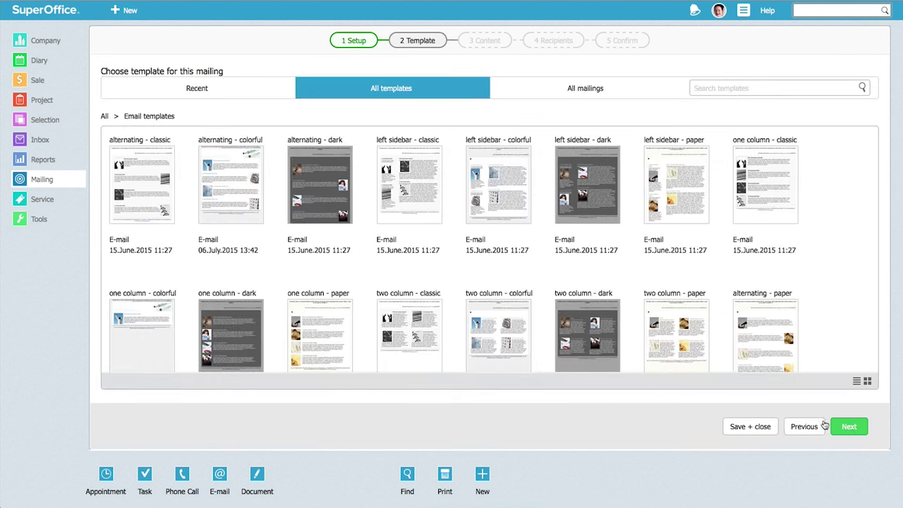
left_click(141, 328)
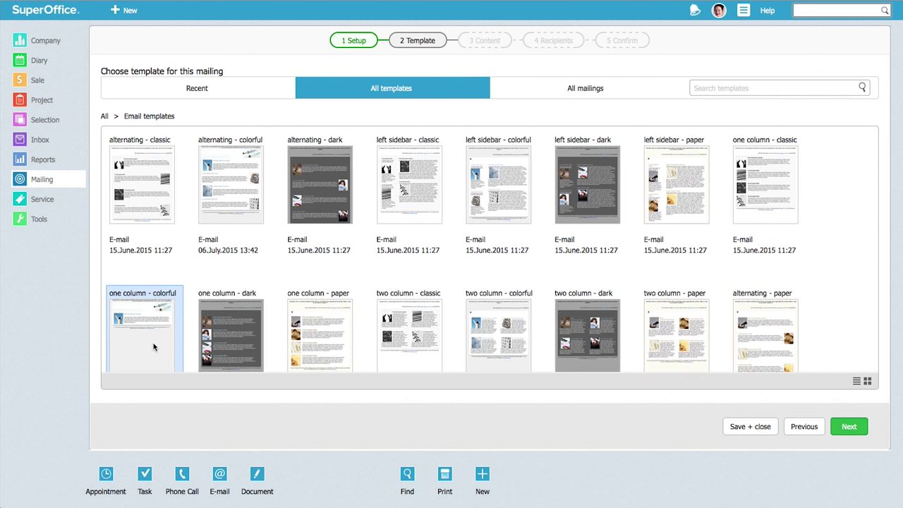
mouse_move(529, 390)
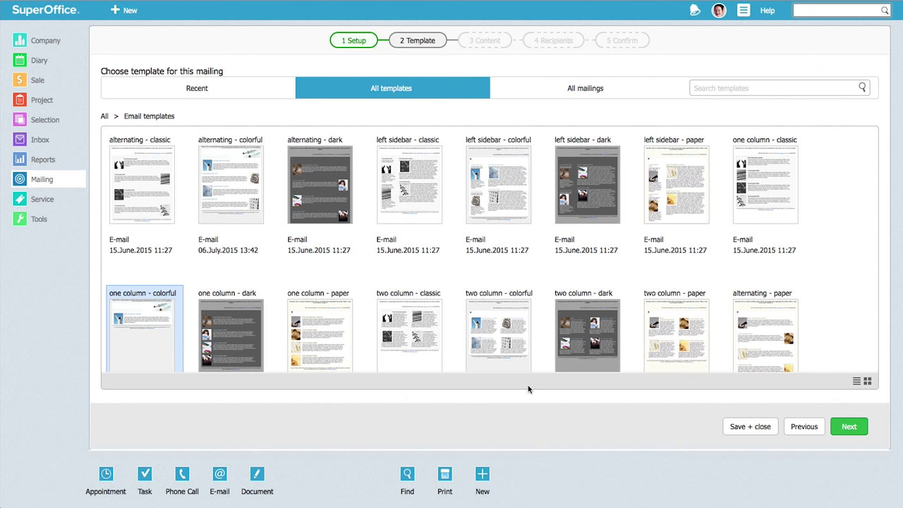
left_click(849, 426)
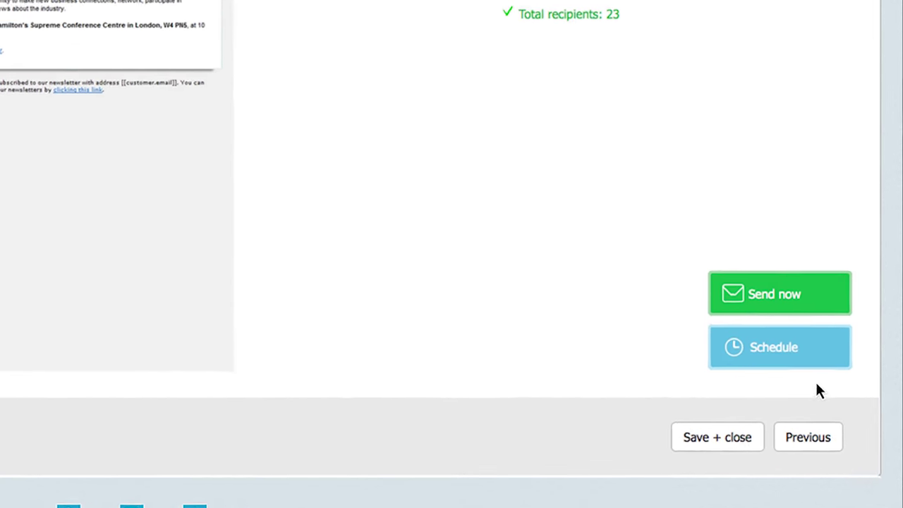
- Schedule the invitation for 24.07.2015 14:00, then pick the project as reminder recipient source
left_click(779, 346)
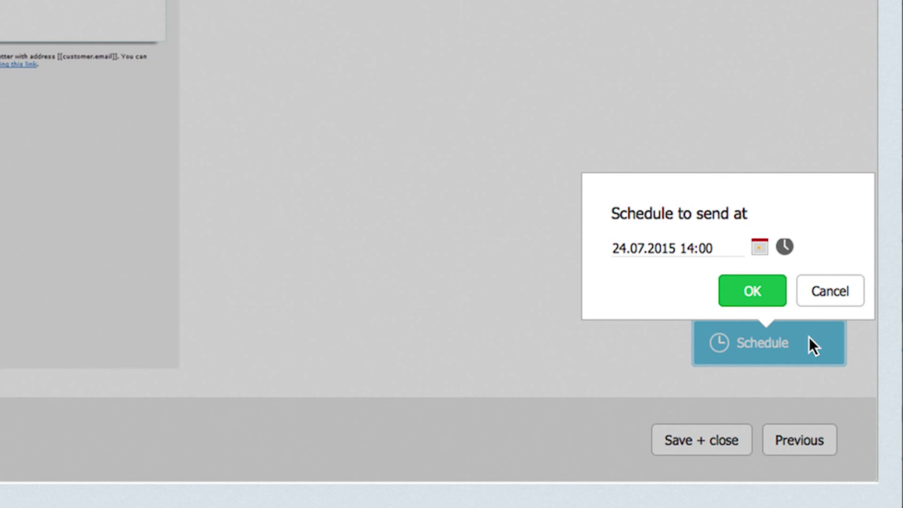
mouse_move(805, 331)
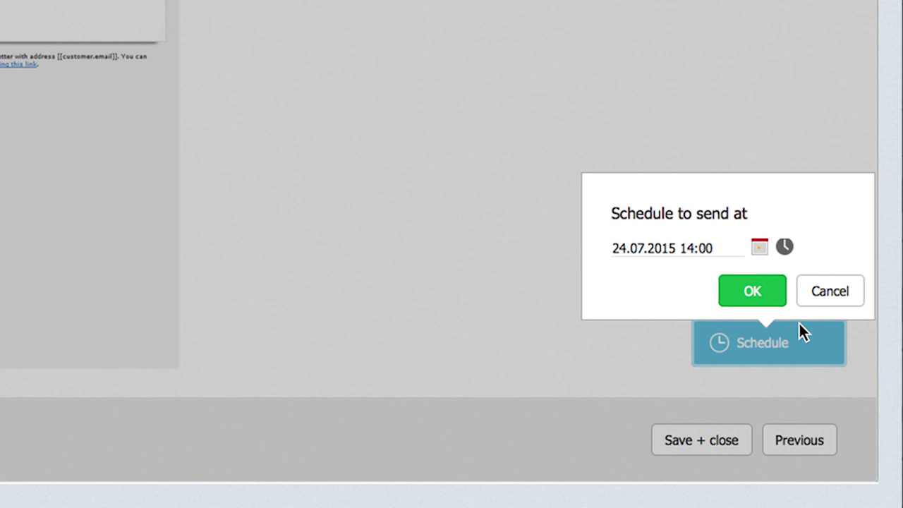
left_click(751, 290)
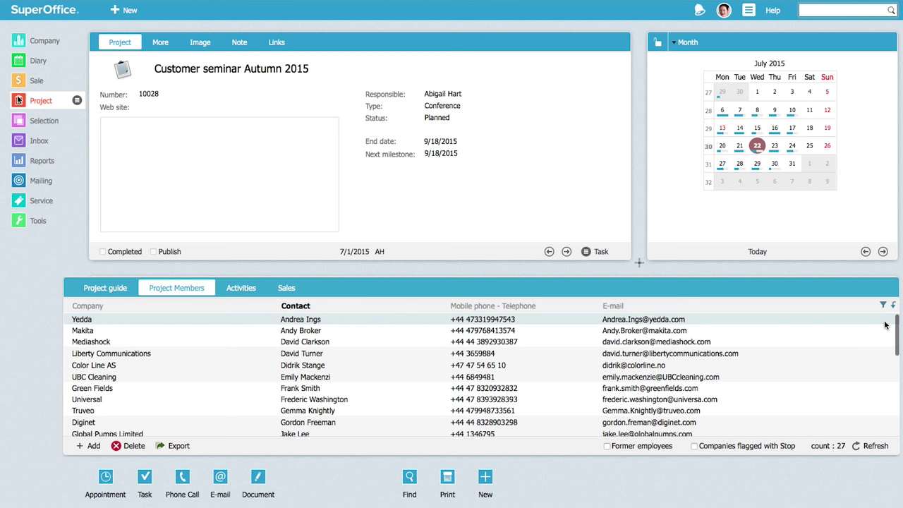
scroll("down", 3)
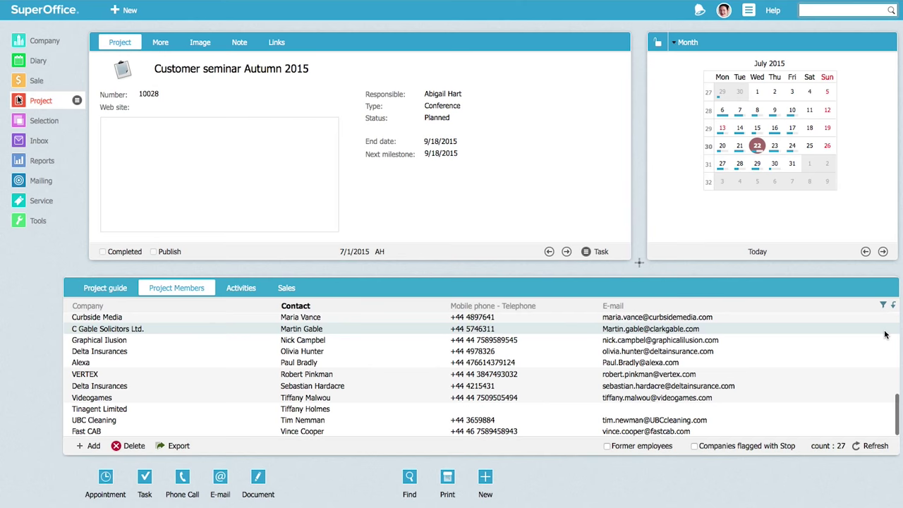
left_click(41, 178)
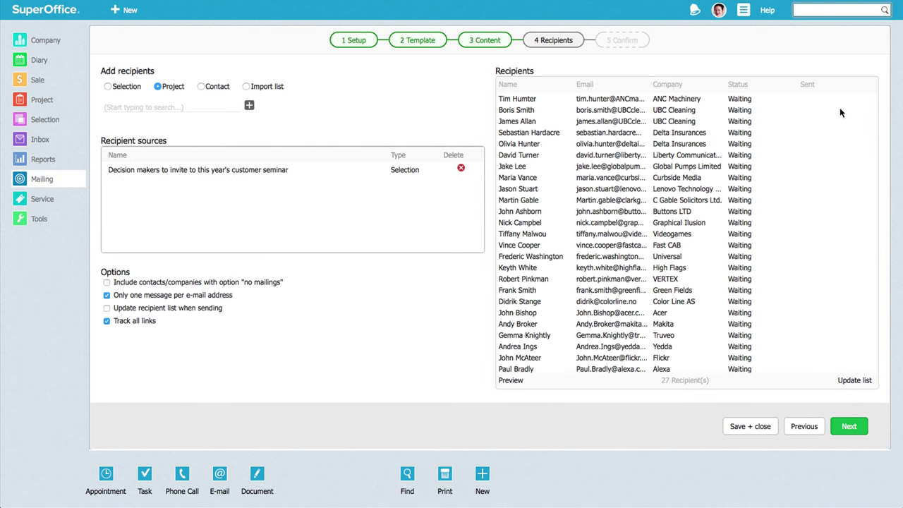
- Preview the Autumn Customer Seminar 2015 reminder email after scrolling the recipients list
scroll("down", 3)
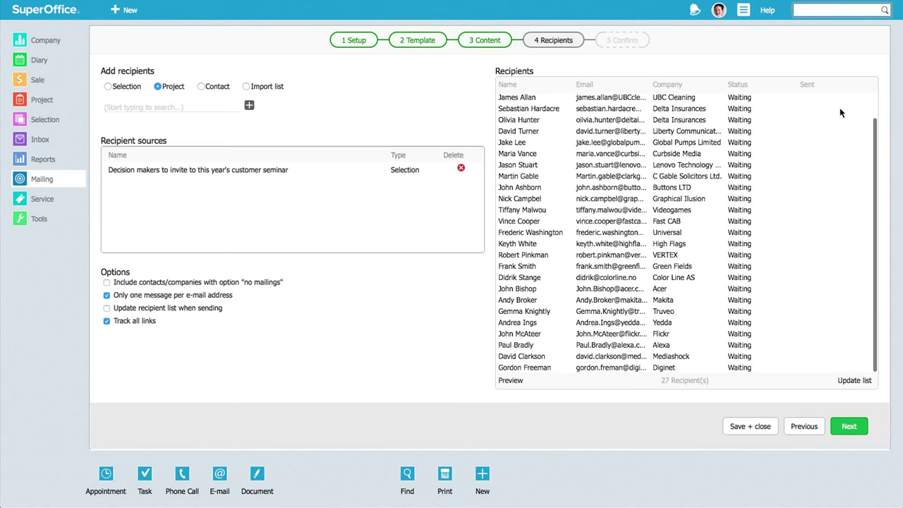
left_click(510, 380)
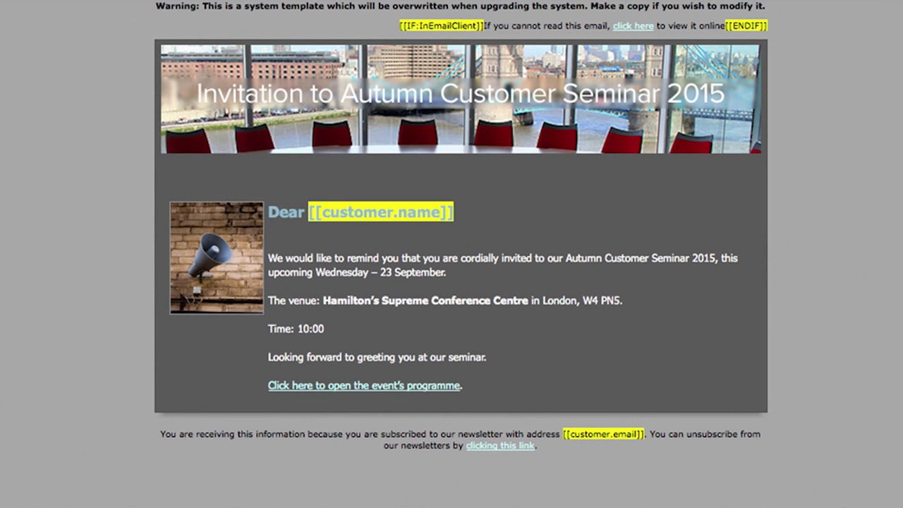